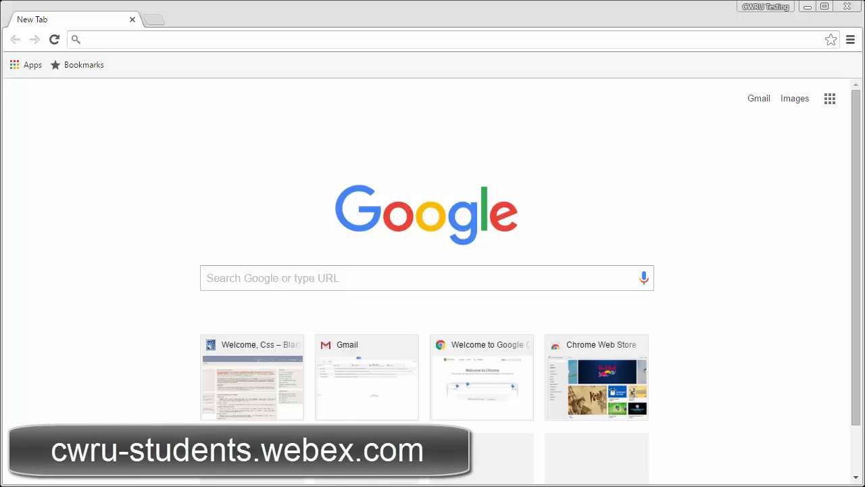
Go to cwru.webex.com in a new Chrome tab.
text(cwru.webex.com/mw3000/mywebex/default.do?siteurl=cwru)
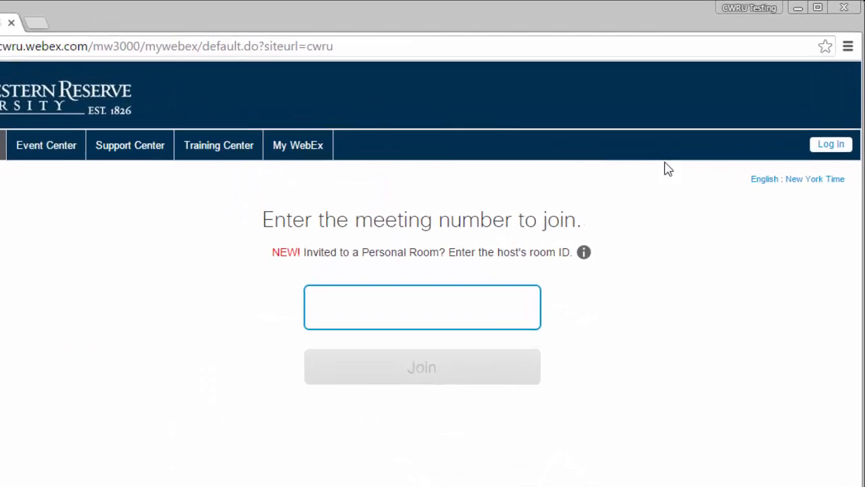
Sign in via Log In and CWRU Single Sign-On to reach the Personal Room page.
click(831, 143)
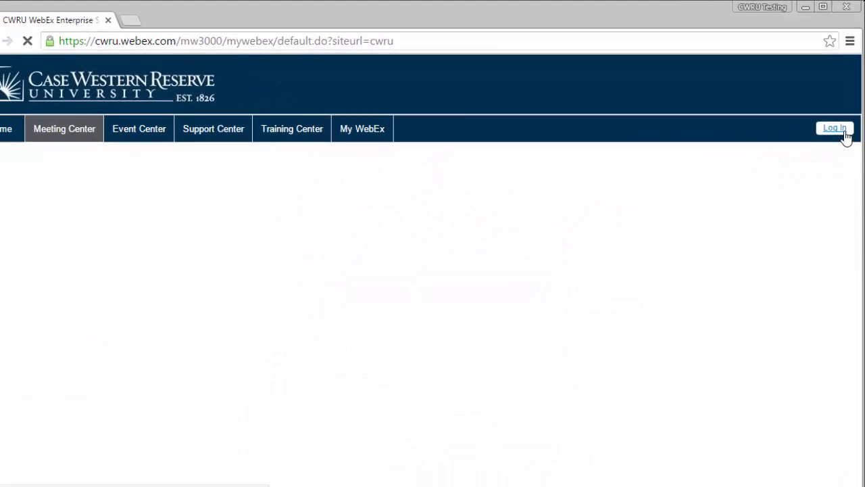
click(834, 127)
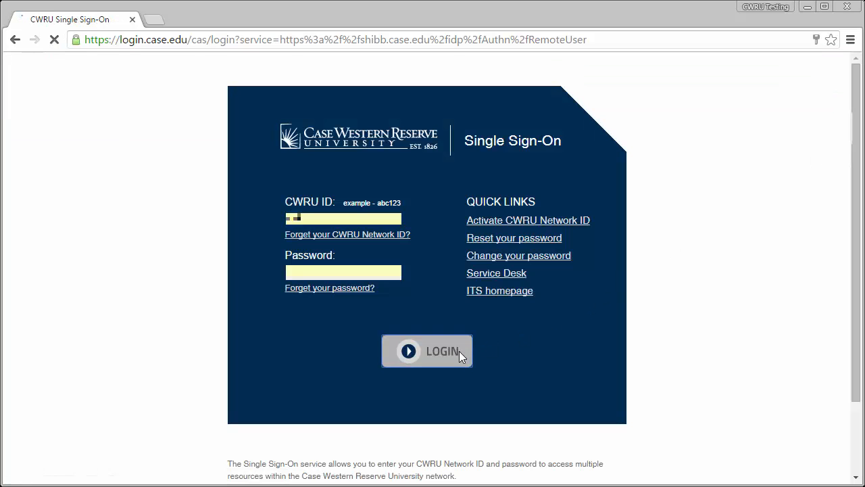
click(427, 352)
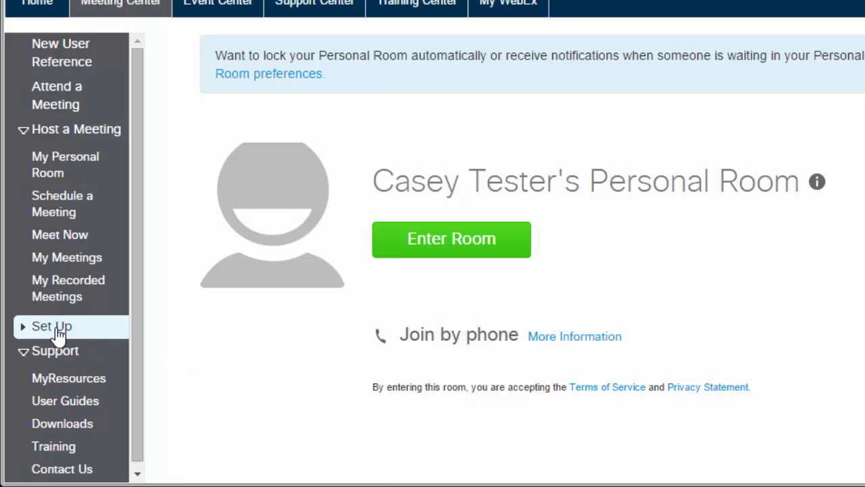
Reach Preferences under Set Up with the My Personal Room section expanded.
click(51, 325)
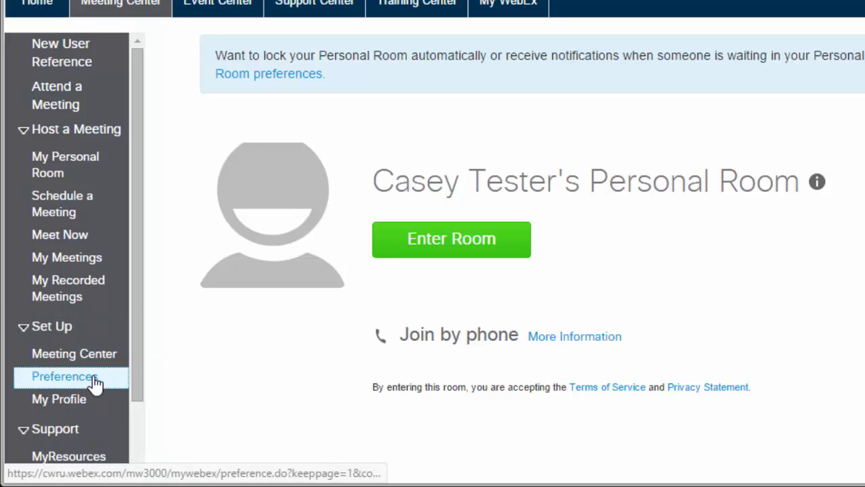
click(65, 376)
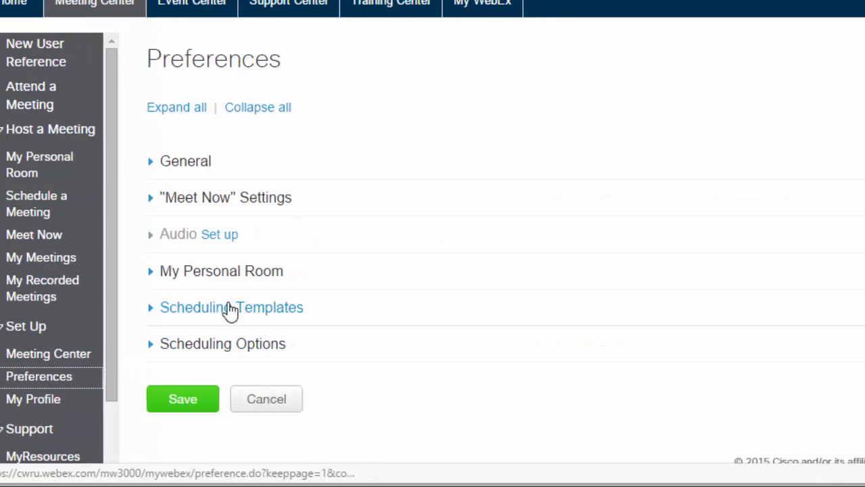
click(221, 271)
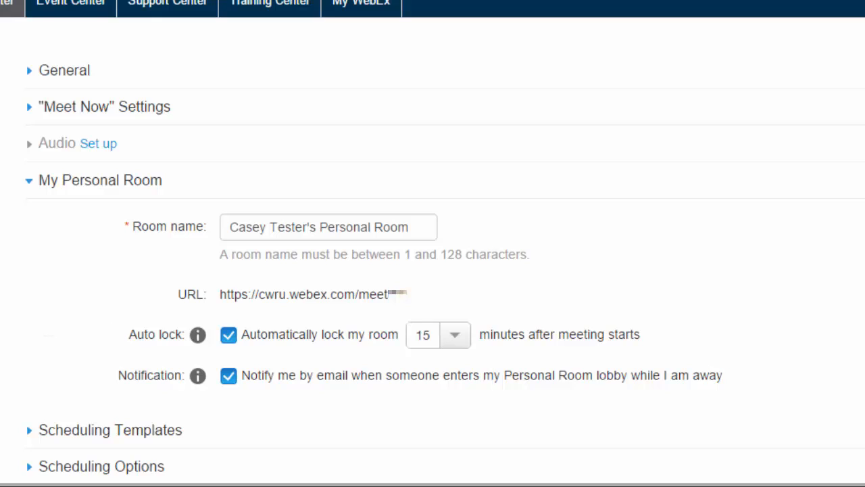
mouse_move(65, 353)
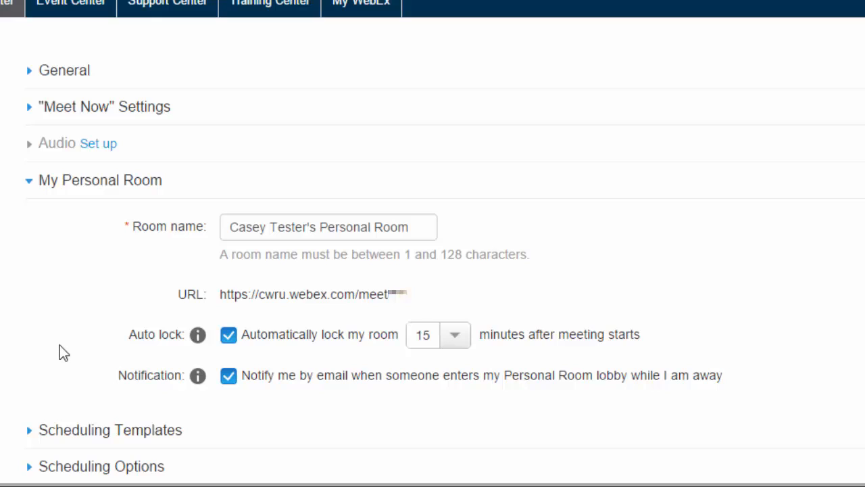
mouse_move(232, 359)
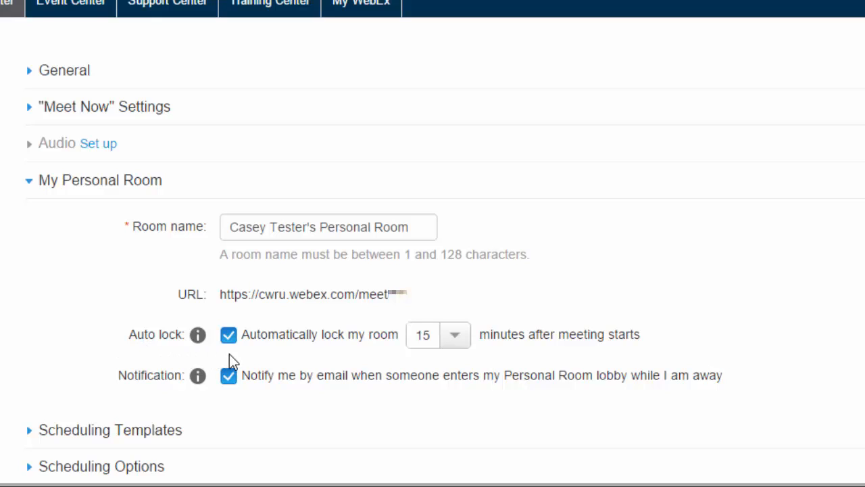
Set Auto lock to 5 minutes, save the preferences and confirm the saved message.
click(454, 334)
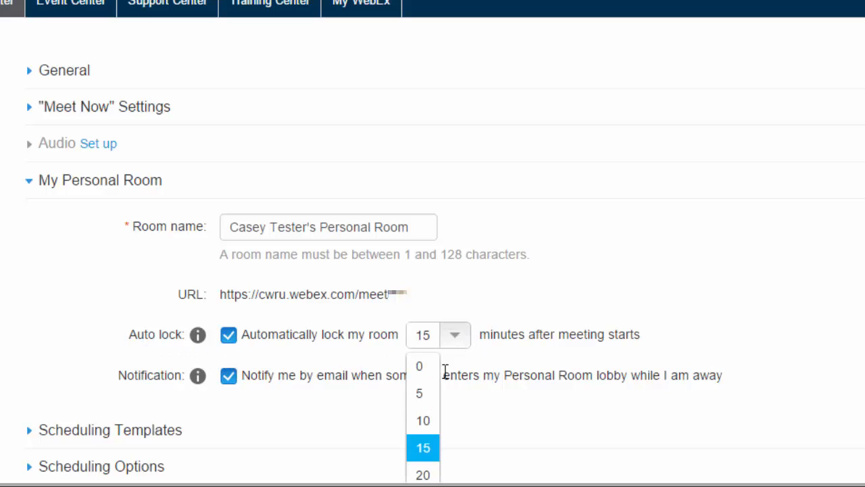
click(419, 392)
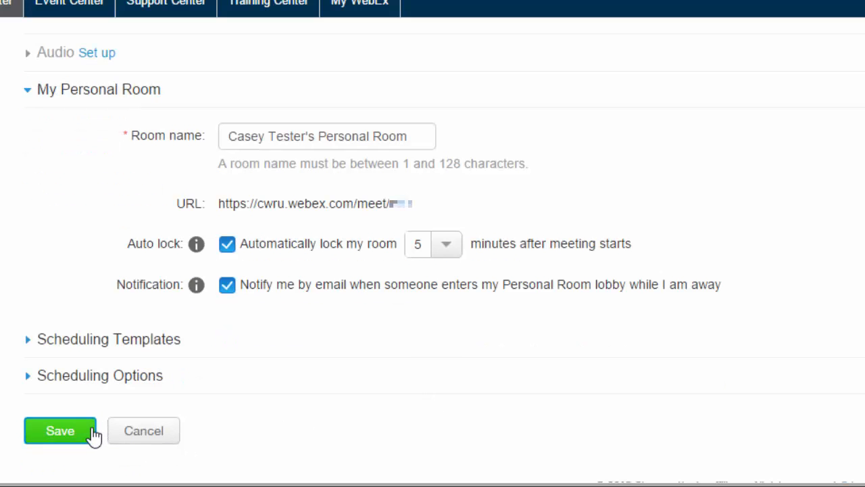
click(59, 430)
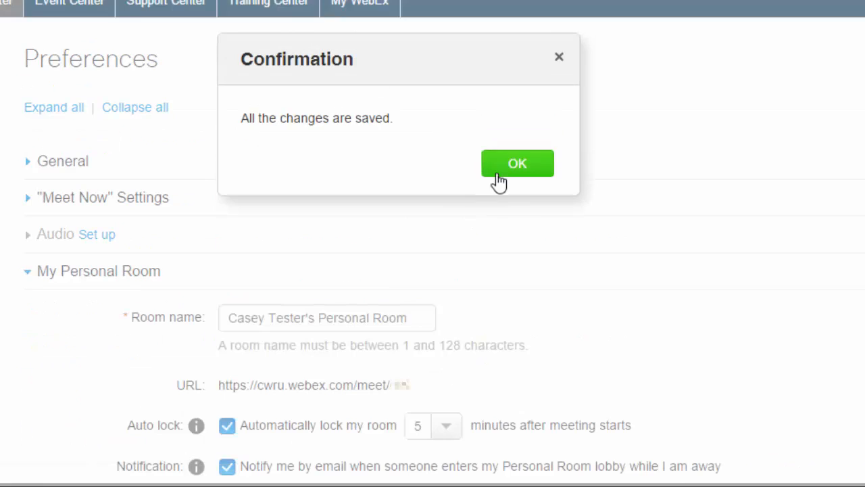
click(516, 162)
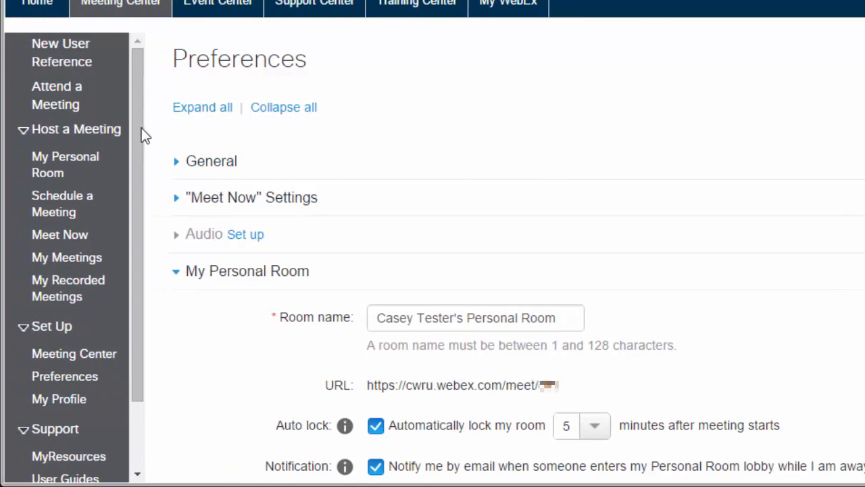
Return to My Personal Room and launch it with Enter Room.
click(65, 165)
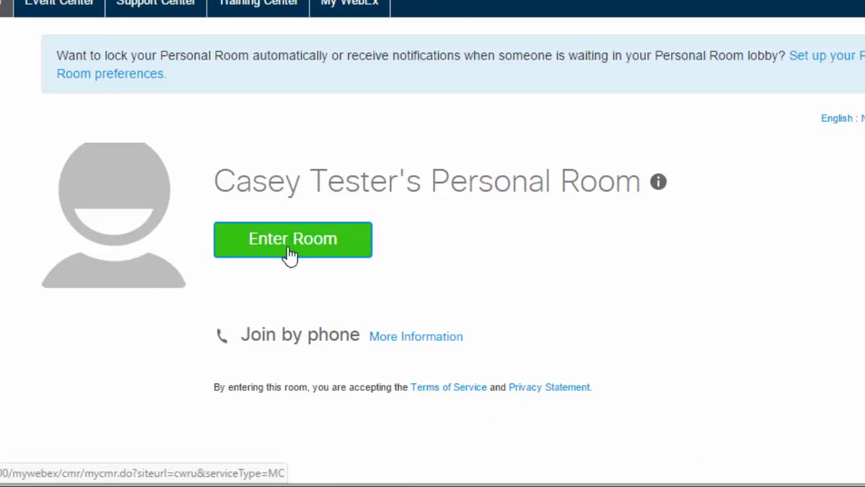
click(292, 238)
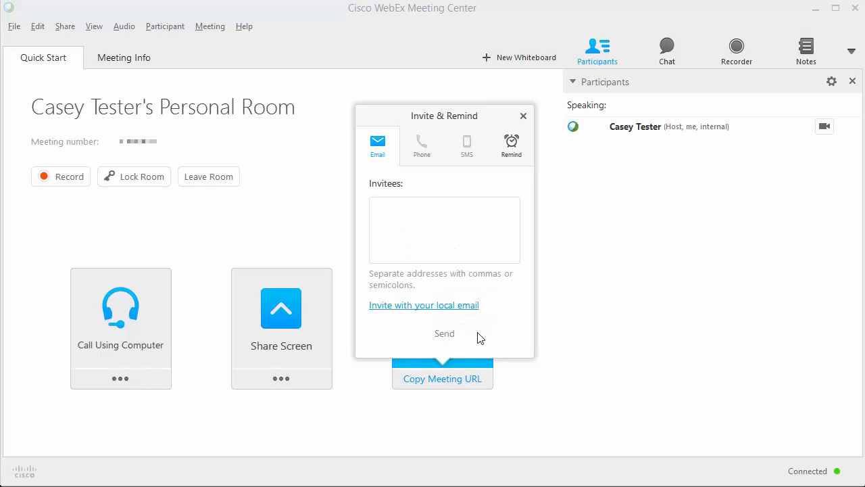
mouse_move(517, 289)
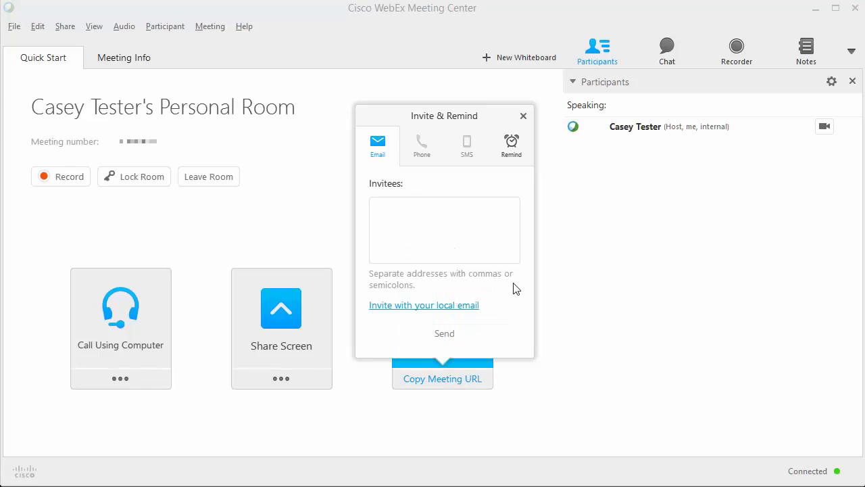
Dismiss the Invite & Remind popup to show the meeting's quick start view.
click(521, 116)
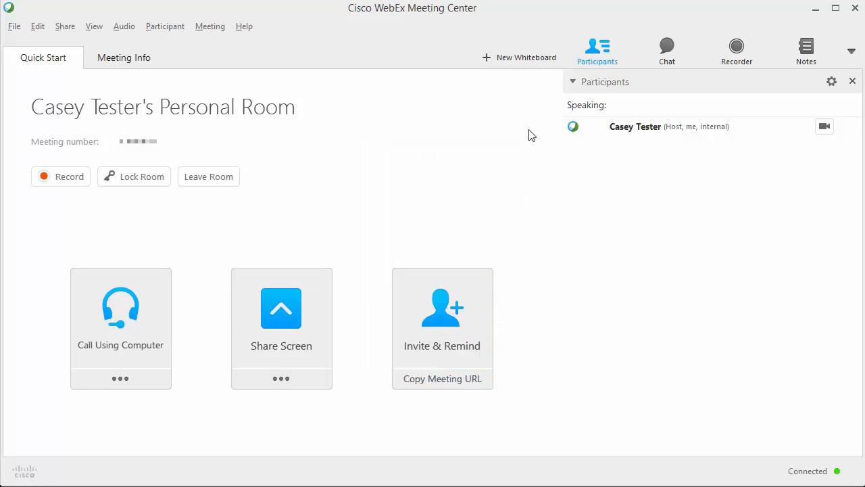
mouse_move(526, 337)
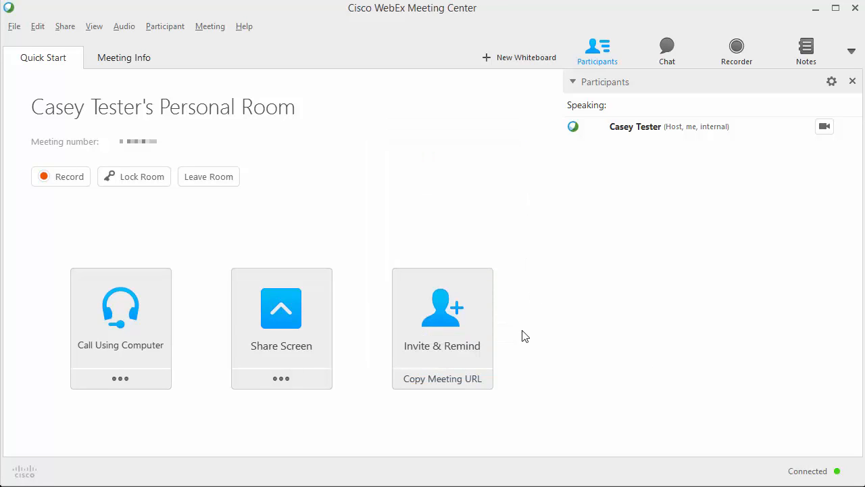